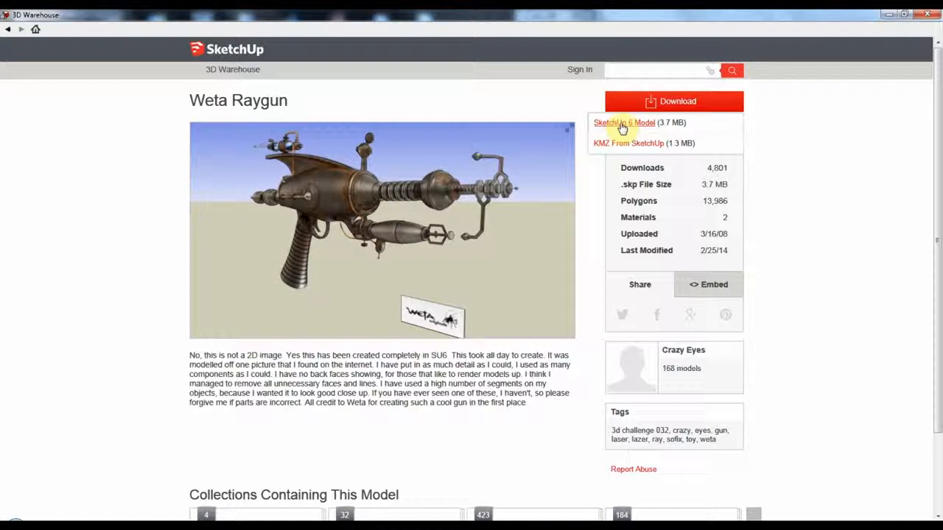
Download the Weta Raygun as a SketchUp 6 model and open it with iClone 3DXchange5.
left_click(620, 122)
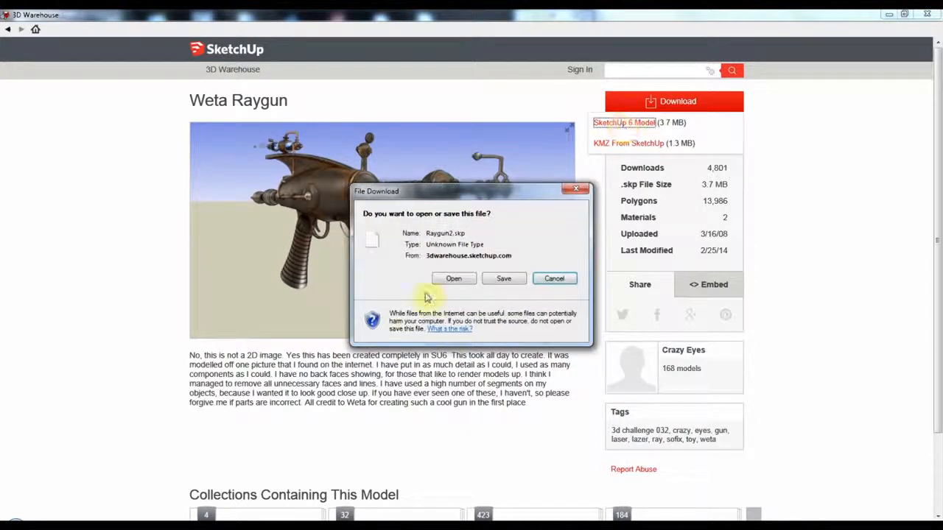
left_click(453, 278)
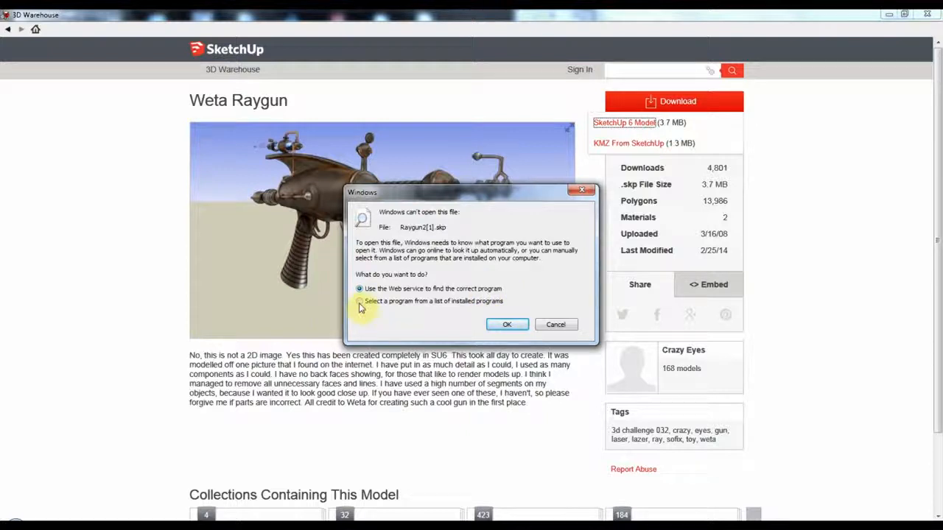
left_click(358, 302)
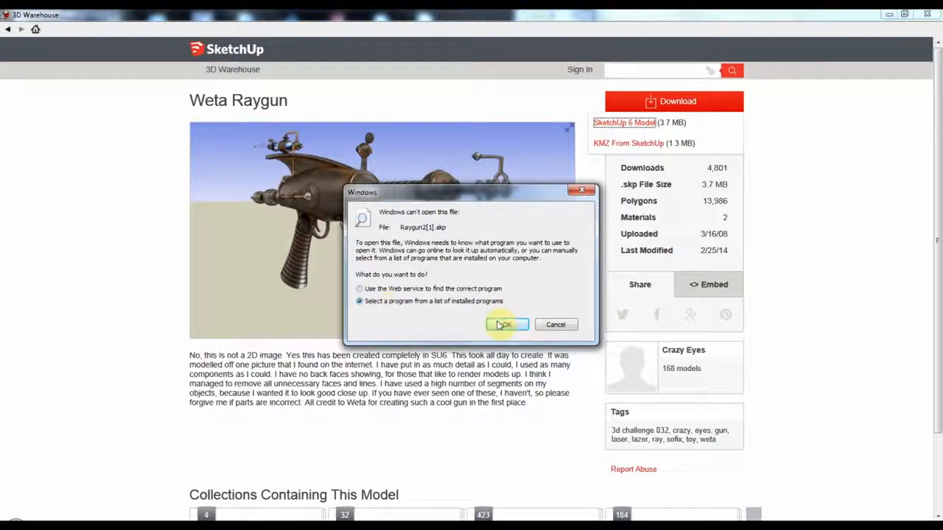
left_click(506, 324)
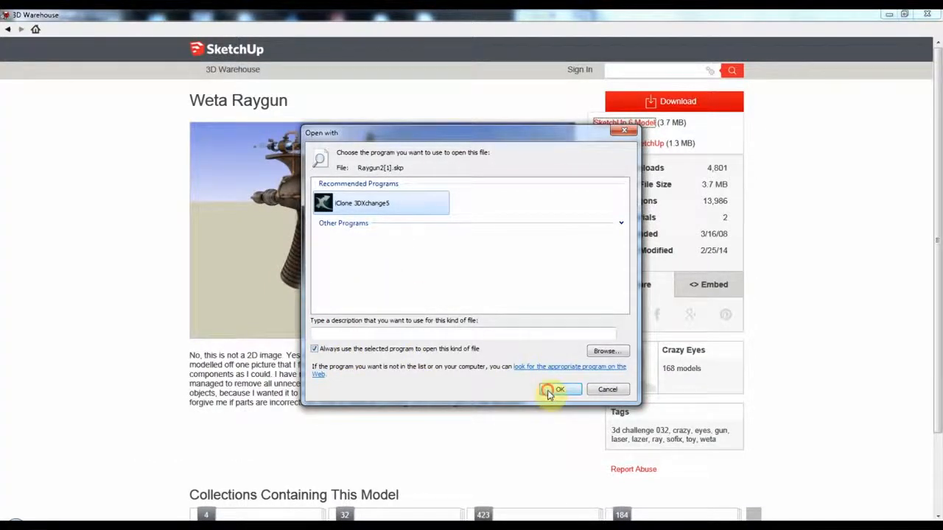
left_click(558, 390)
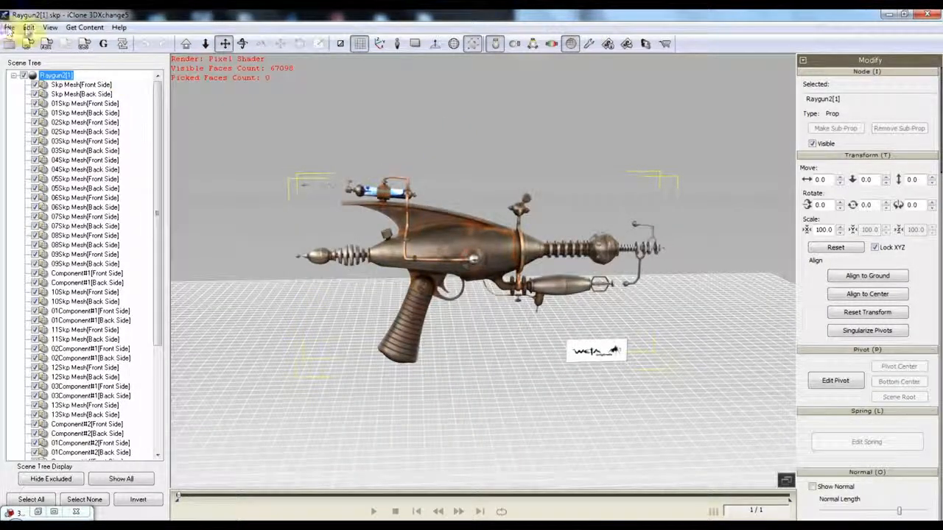
Exclude and hide the raygun's Back Side meshes, leaving about 33,547 visible faces.
left_click(28, 27)
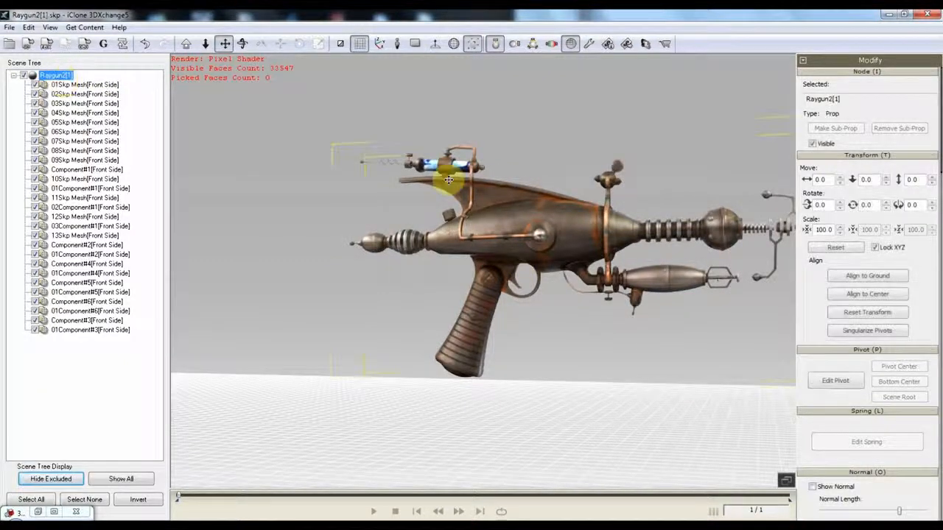
Show the human-size reference figure and scale the raygun down to hand-held size.
left_click(867, 276)
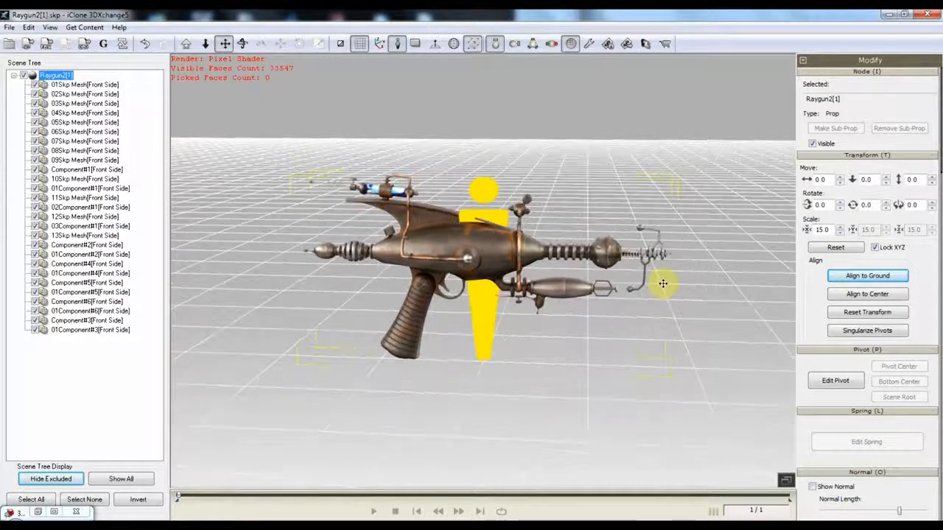
left_click(840, 233)
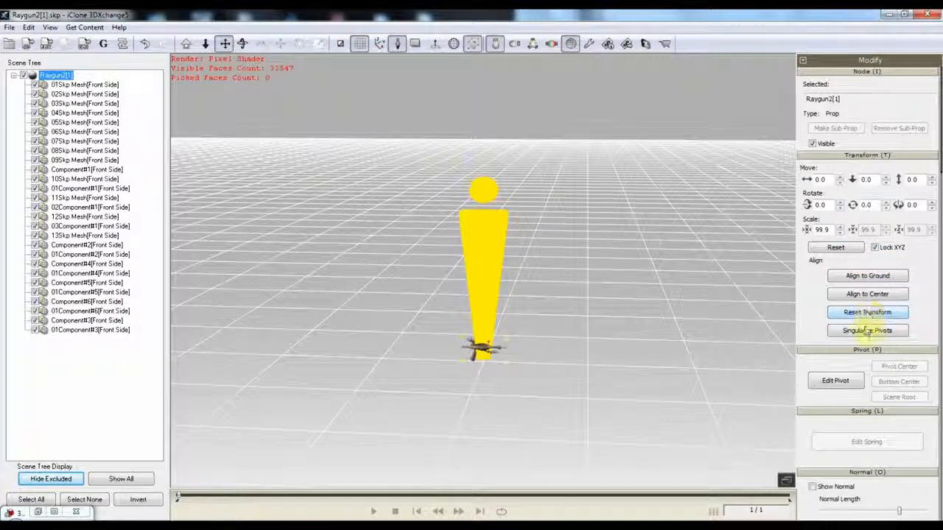
Reset the transform to scale 100, select all raygun meshes, and open iClone content export.
left_click(827, 247)
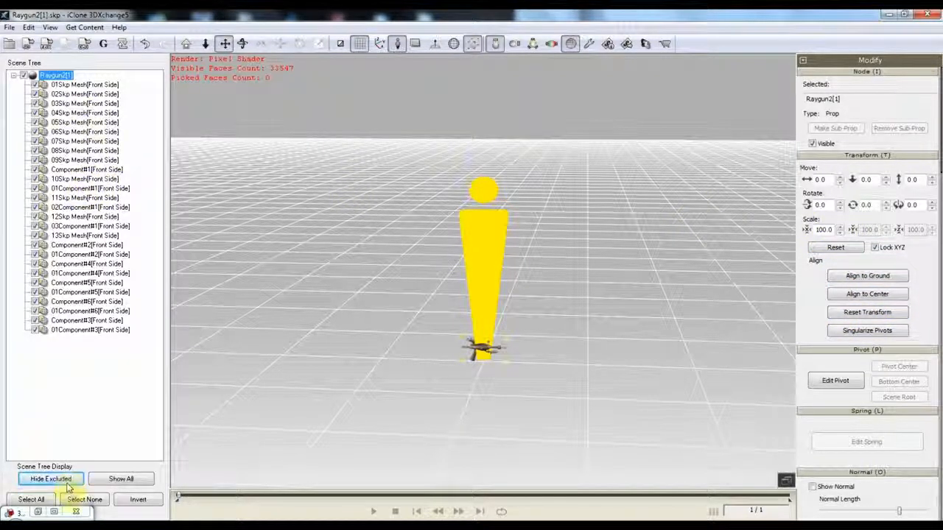
left_click(28, 499)
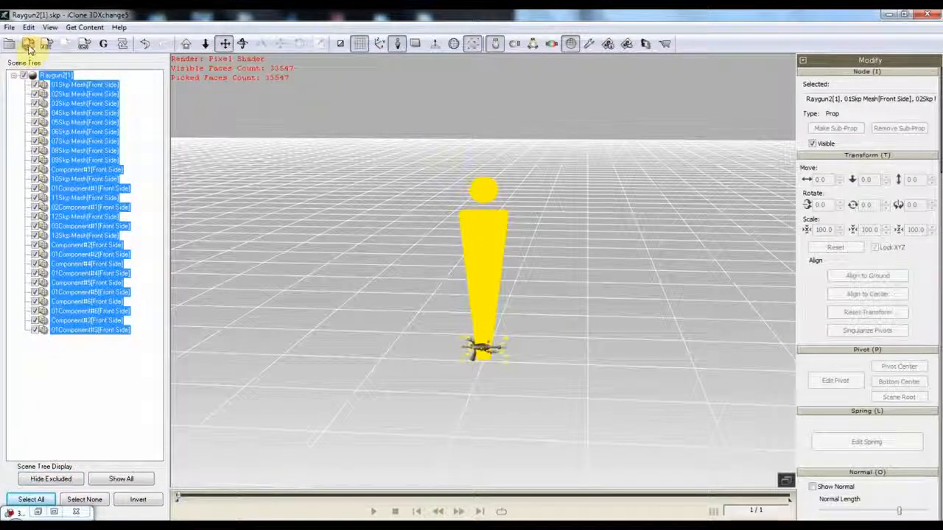
left_click(32, 44)
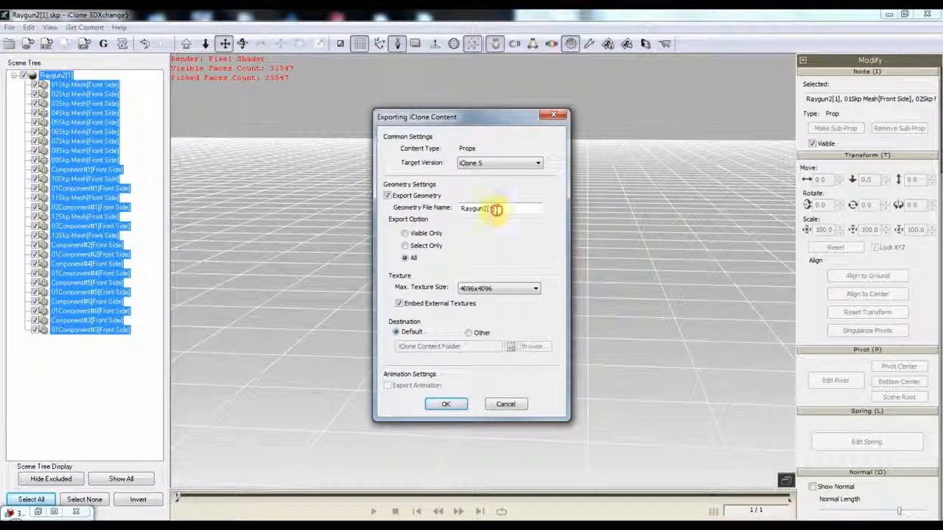